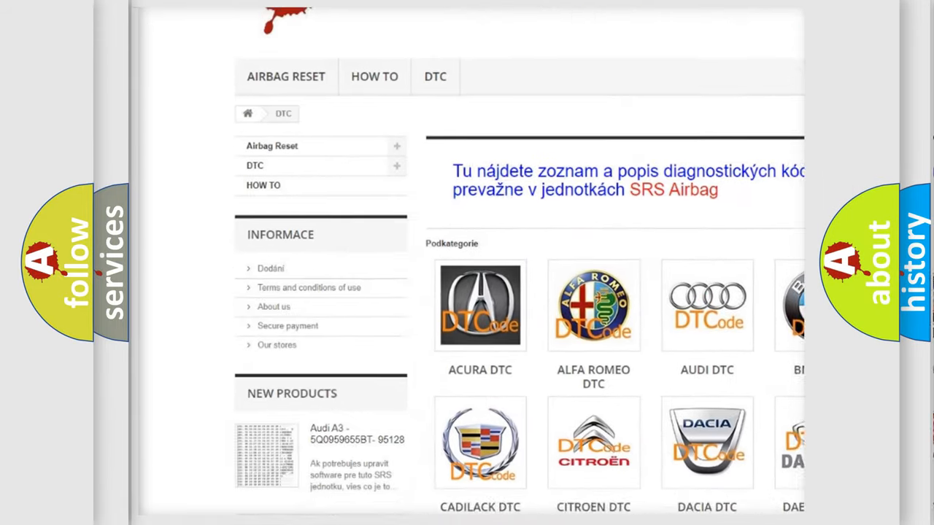
scroll("down", 3)
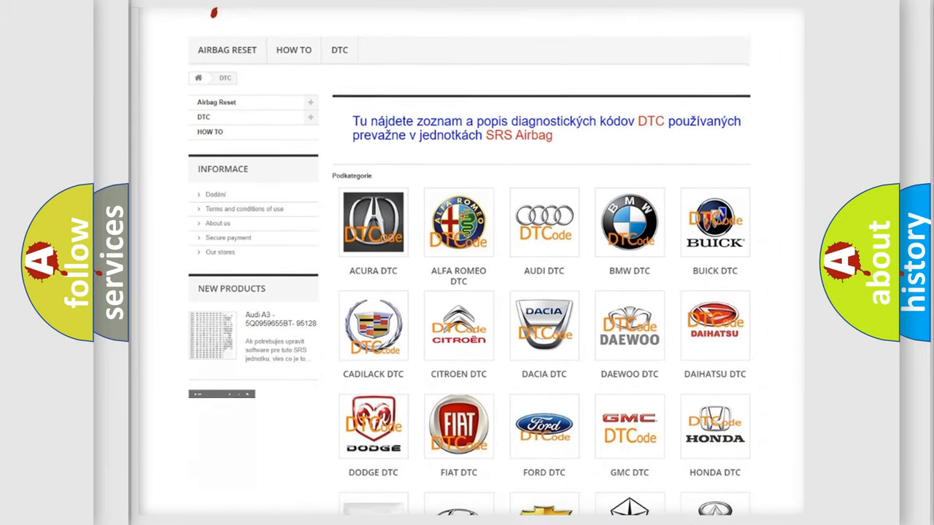
scroll("down", 3)
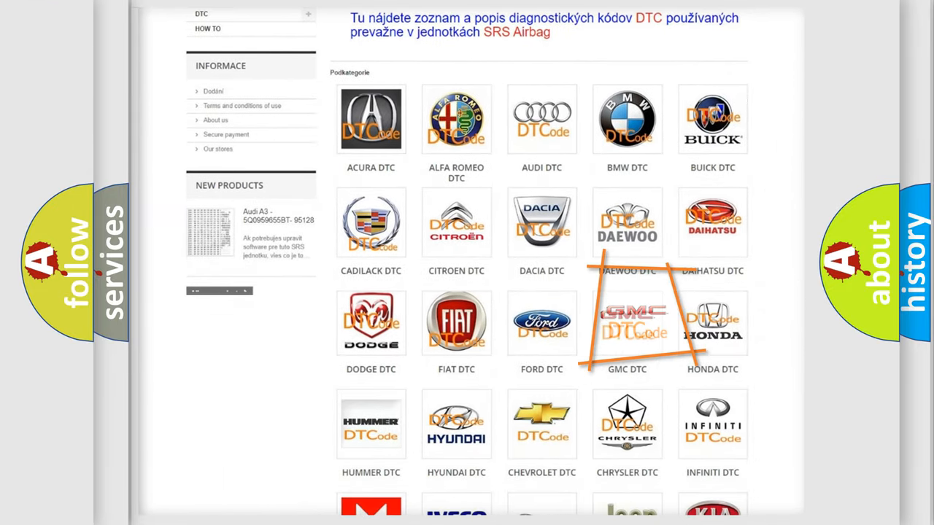